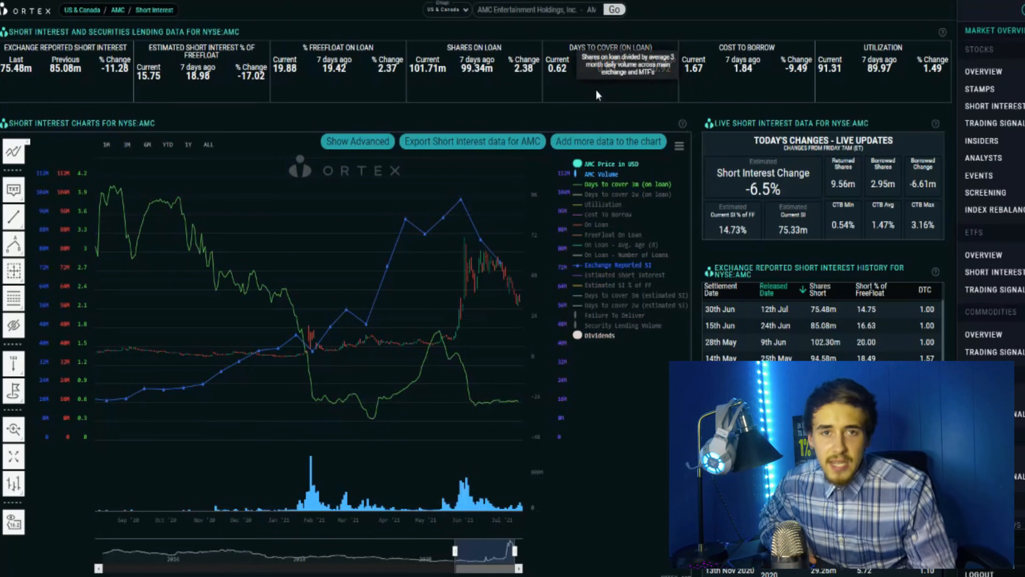
{"action": "mouse_move", "coordinate": [603, 97]}
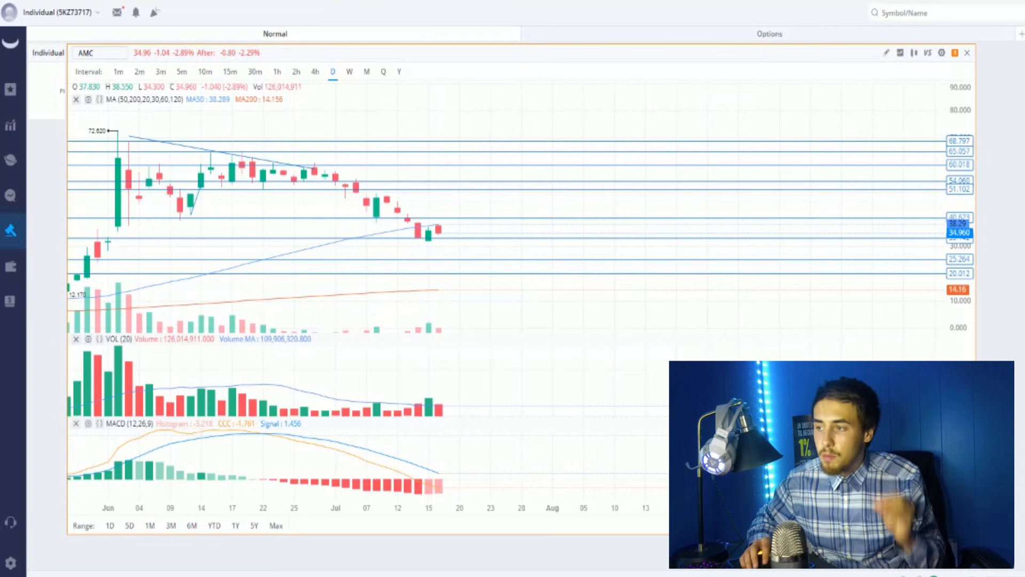
{"action": "mouse_move", "coordinate": [419, 215]}
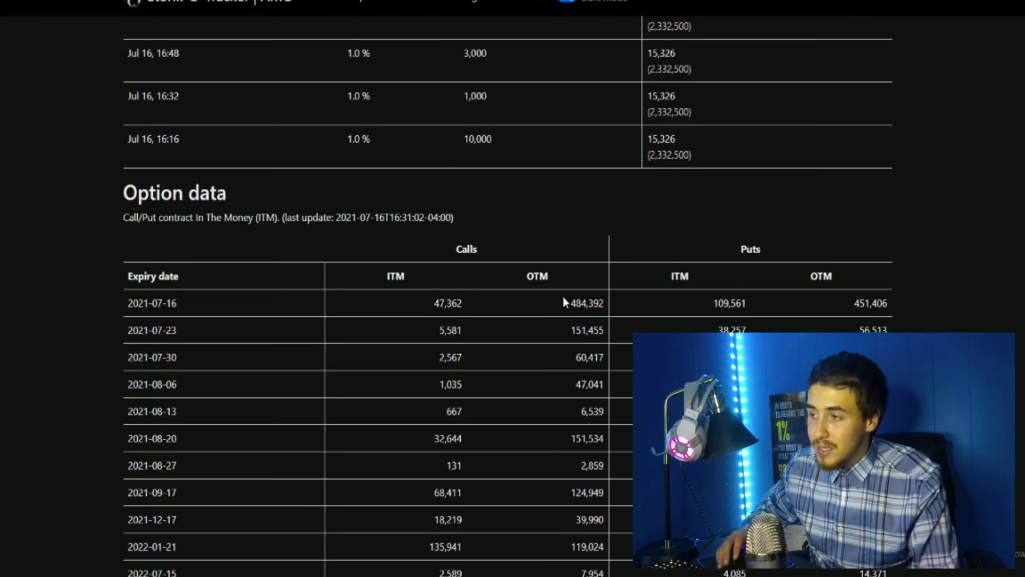
{"action": "mouse_move", "coordinate": [631, 294]}
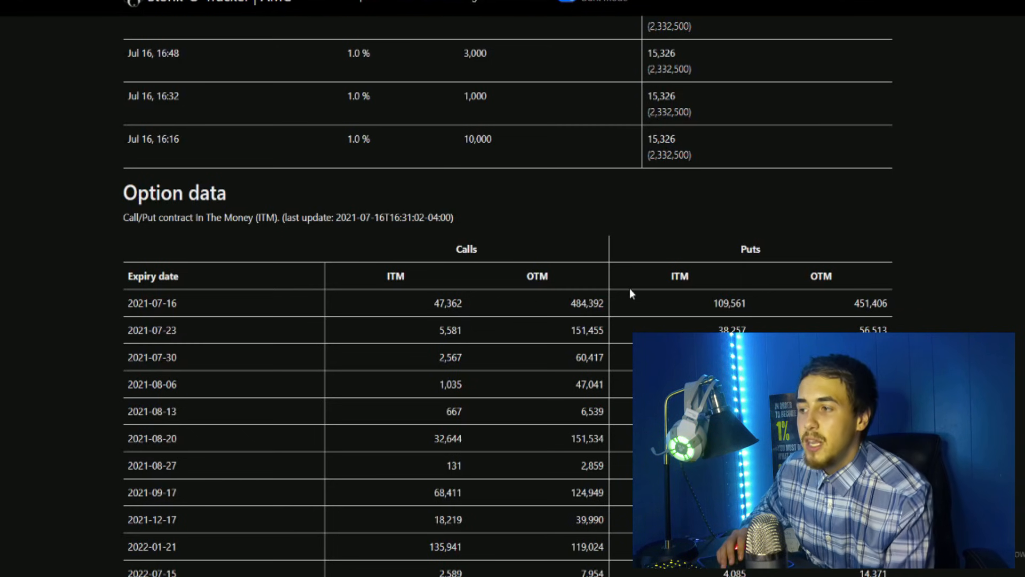
{"action": "mouse_move", "coordinate": [530, 384]}
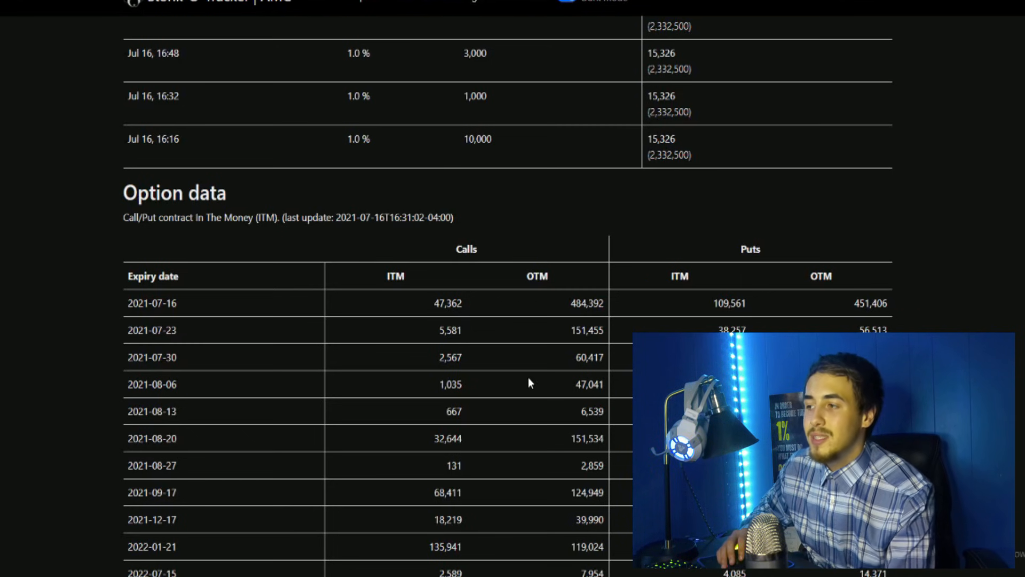
{"action": "mouse_move", "coordinate": [514, 384]}
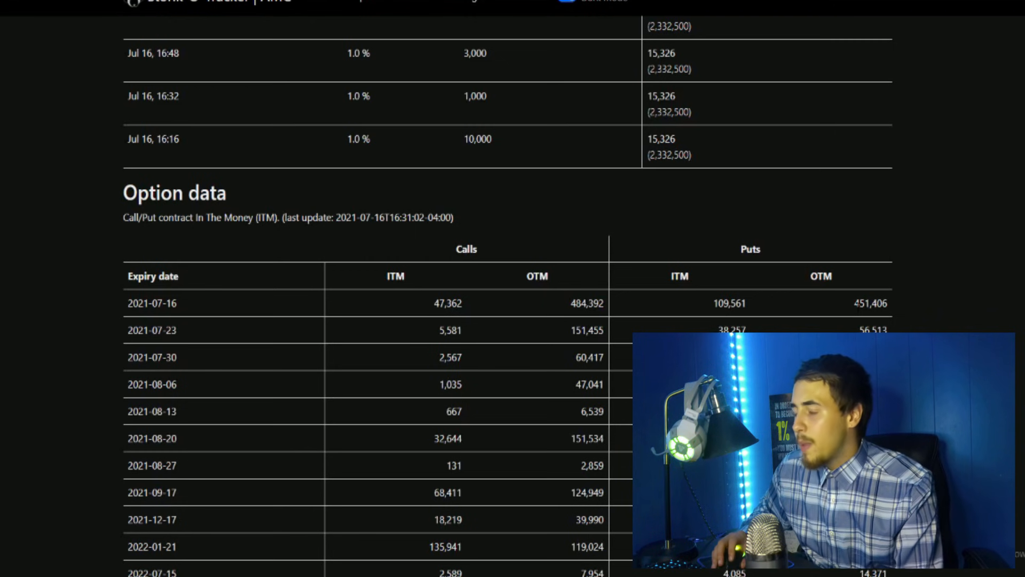
{"action": "double_click", "coordinate": [870, 303]}
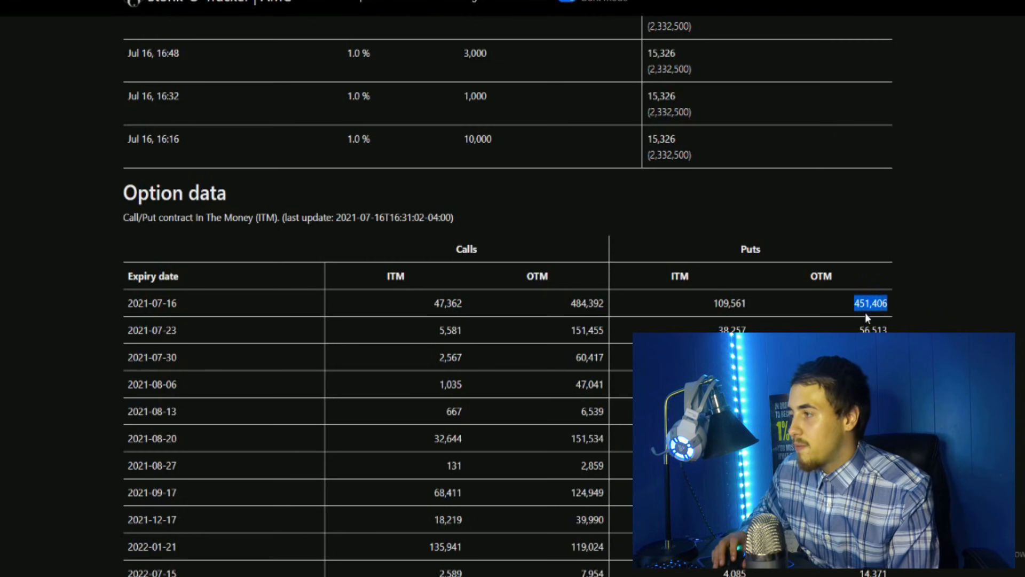
{"action": "mouse_move", "coordinate": [850, 315]}
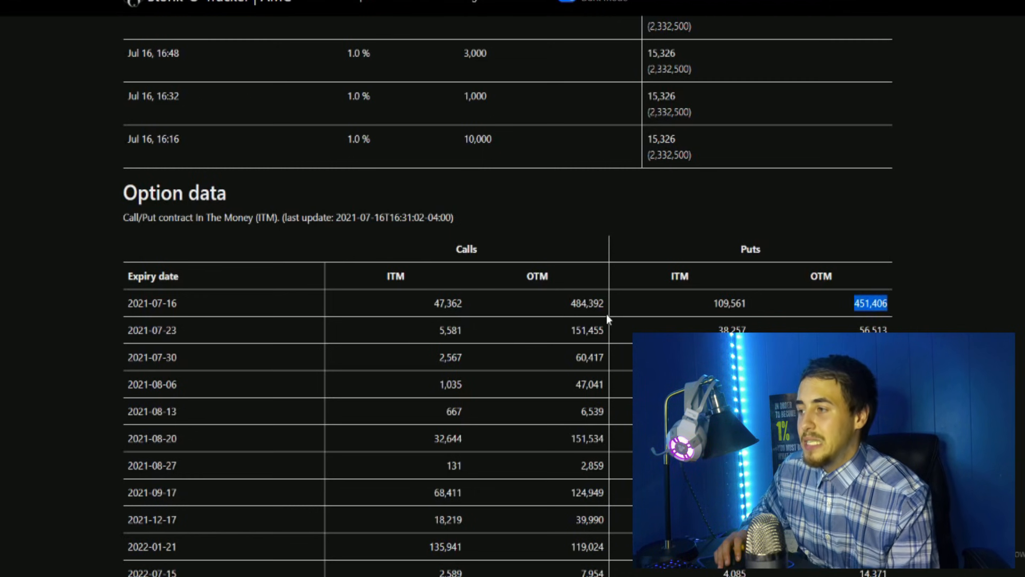
{"action": "mouse_move", "coordinate": [722, 321]}
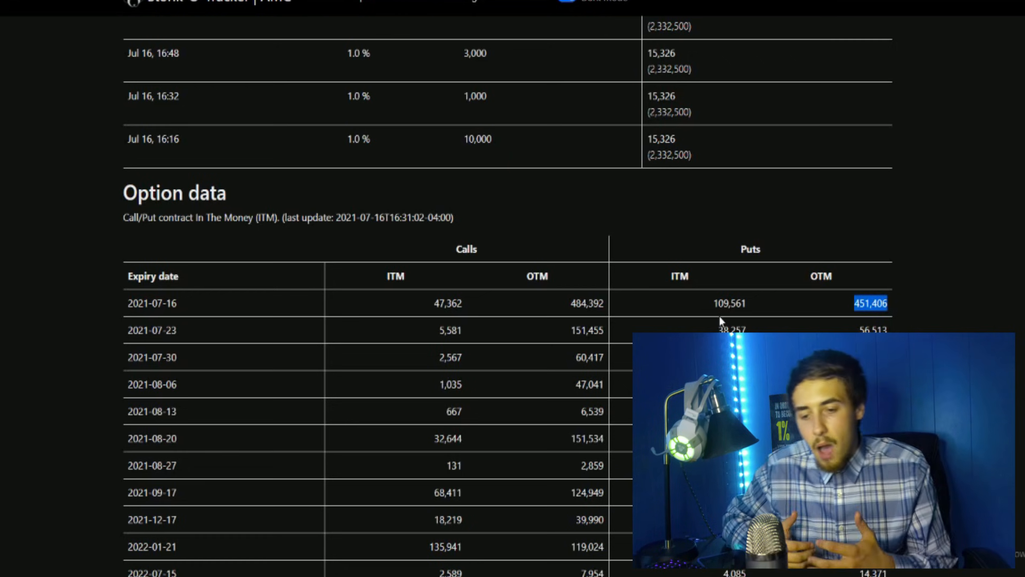
{"action": "mouse_move", "coordinate": [656, 320]}
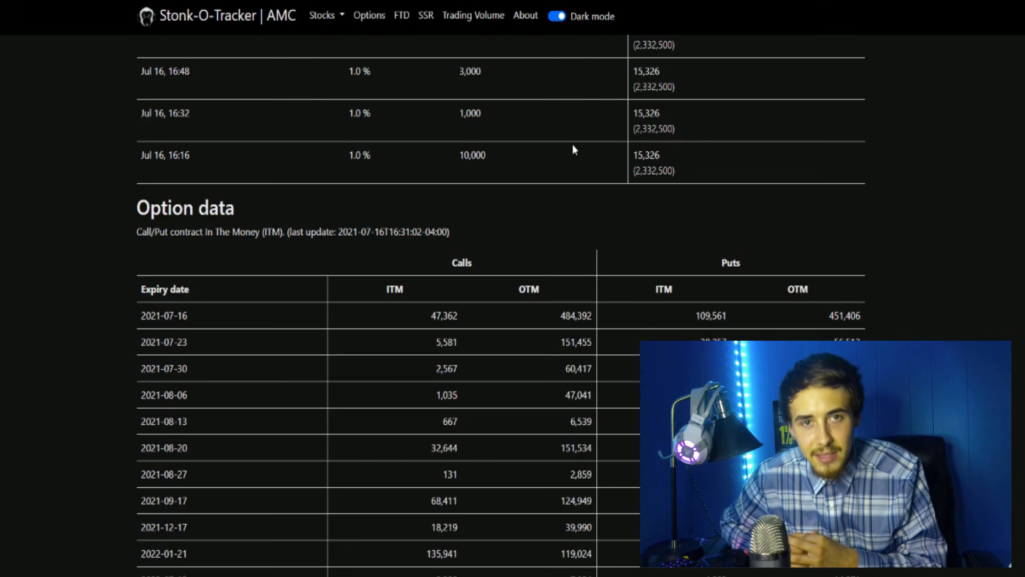
{"action": "scroll", "scroll_direction": "down", "scroll_amount": 3}
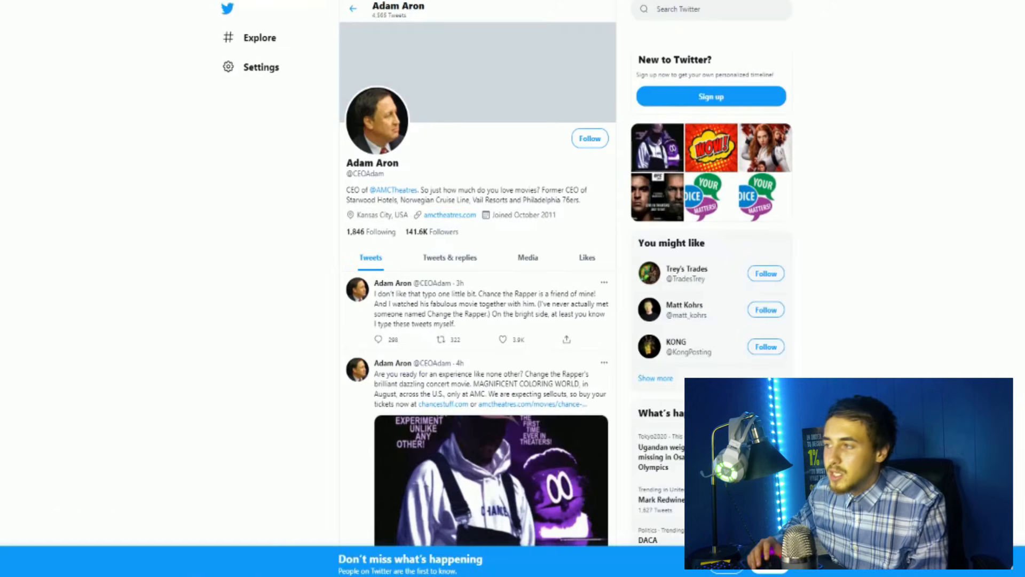
Scroll the CEO's tweets down to the July 12 post about 2.5 million U.S. guests.
{"action": "scroll", "scroll_direction": "down", "scroll_amount": 3}
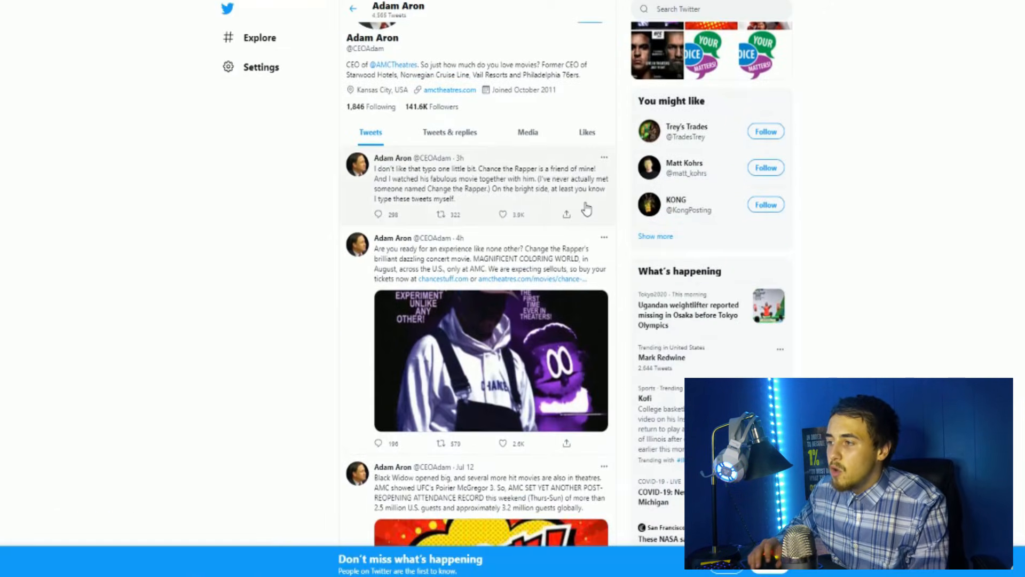
{"action": "scroll", "scroll_direction": "down", "scroll_amount": 3}
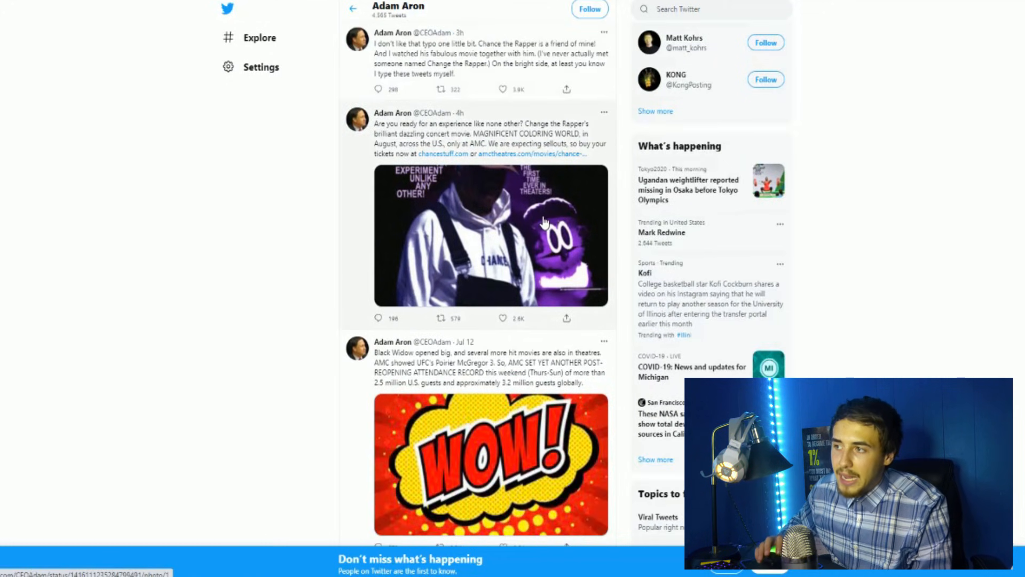
{"action": "left_click", "coordinate": [490, 236]}
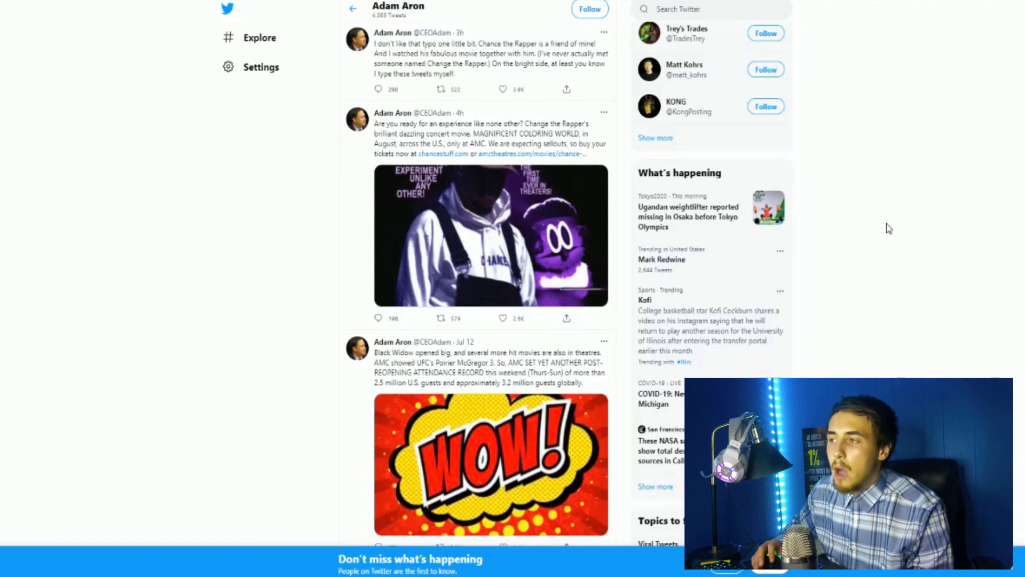
{"action": "mouse_move", "coordinate": [142, 138]}
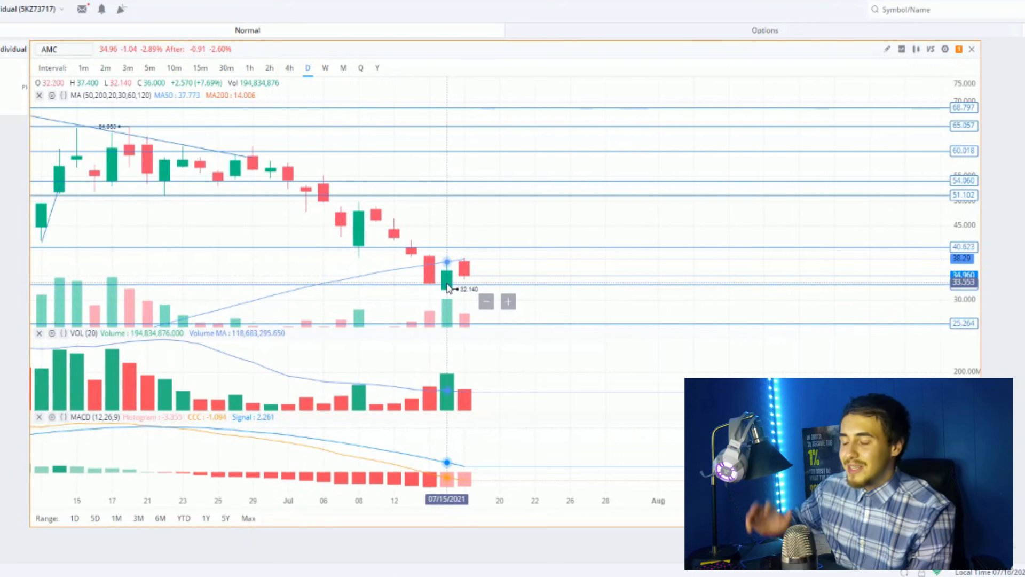
{"action": "mouse_move", "coordinate": [475, 280]}
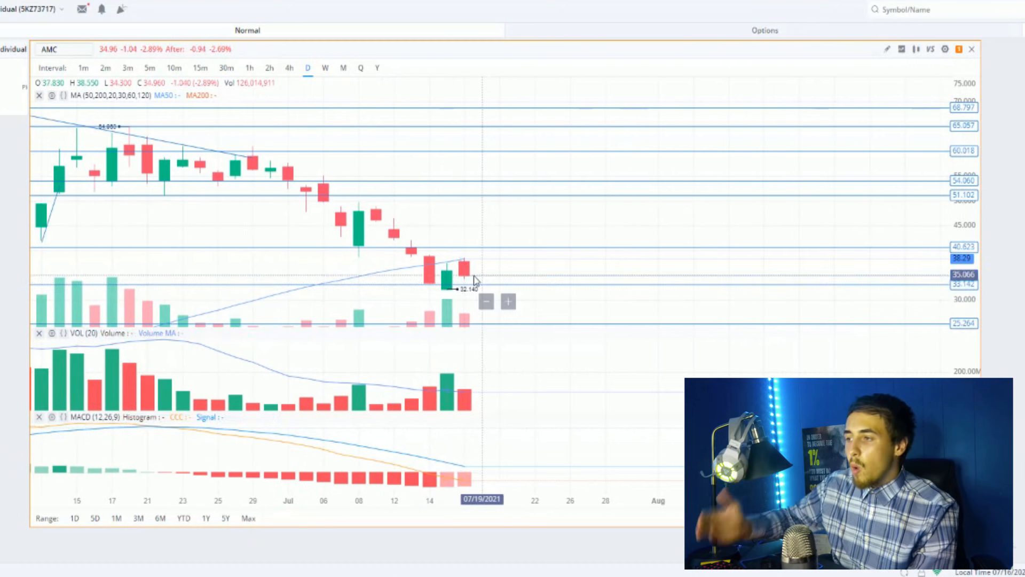
{"action": "mouse_move", "coordinate": [466, 274]}
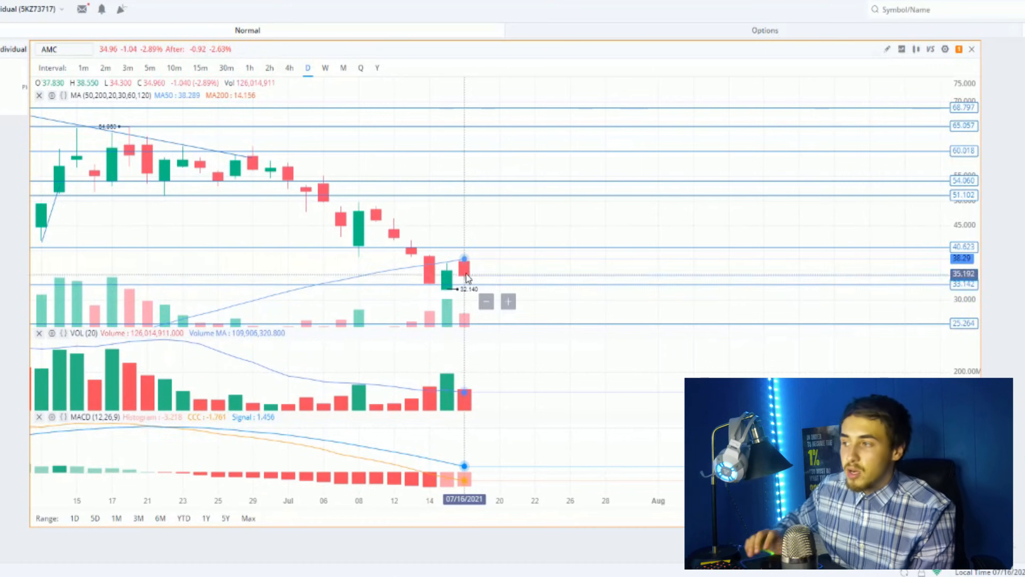
{"action": "mouse_move", "coordinate": [445, 274]}
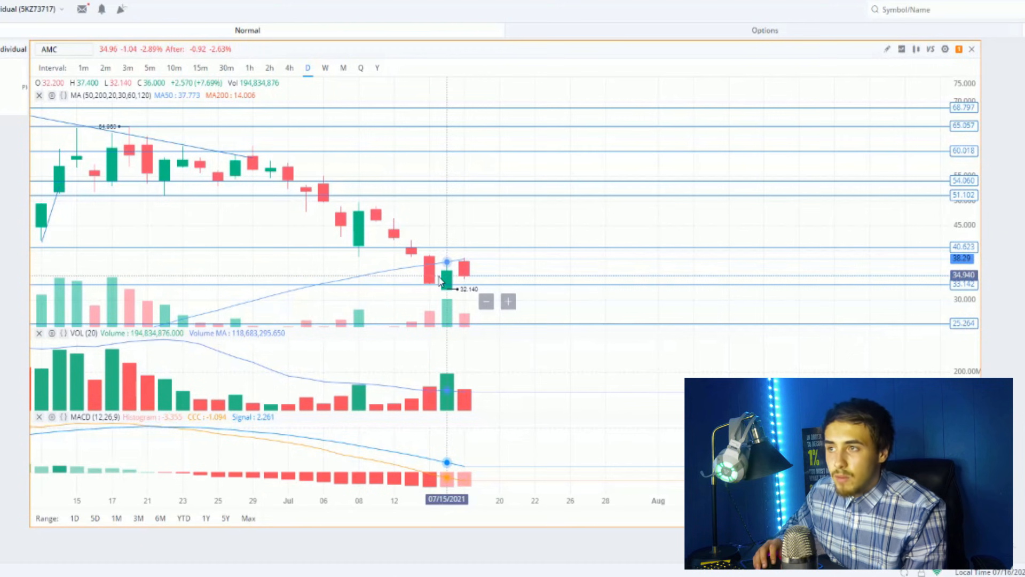
{"action": "mouse_move", "coordinate": [493, 261]}
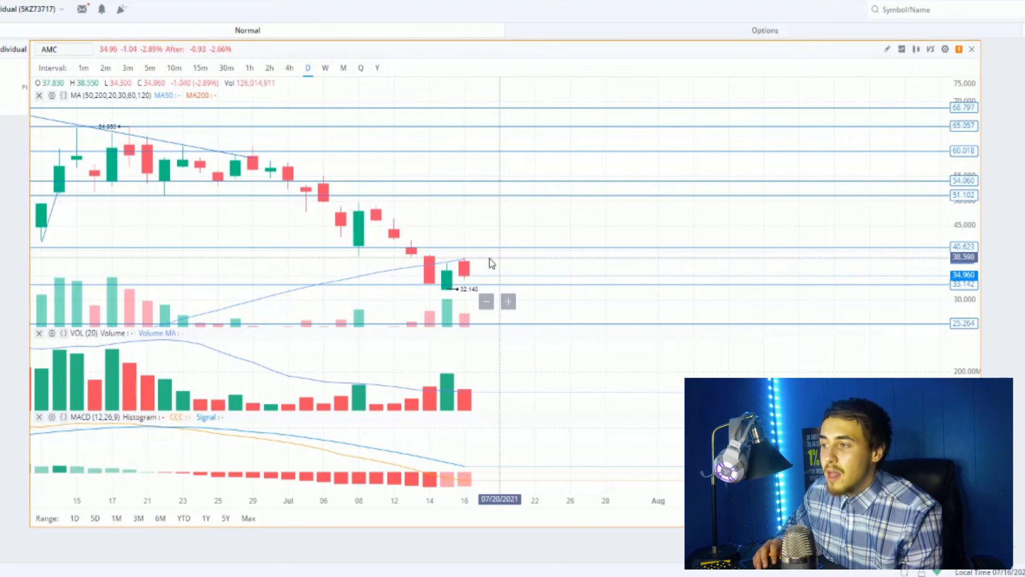
{"action": "mouse_move", "coordinate": [482, 251]}
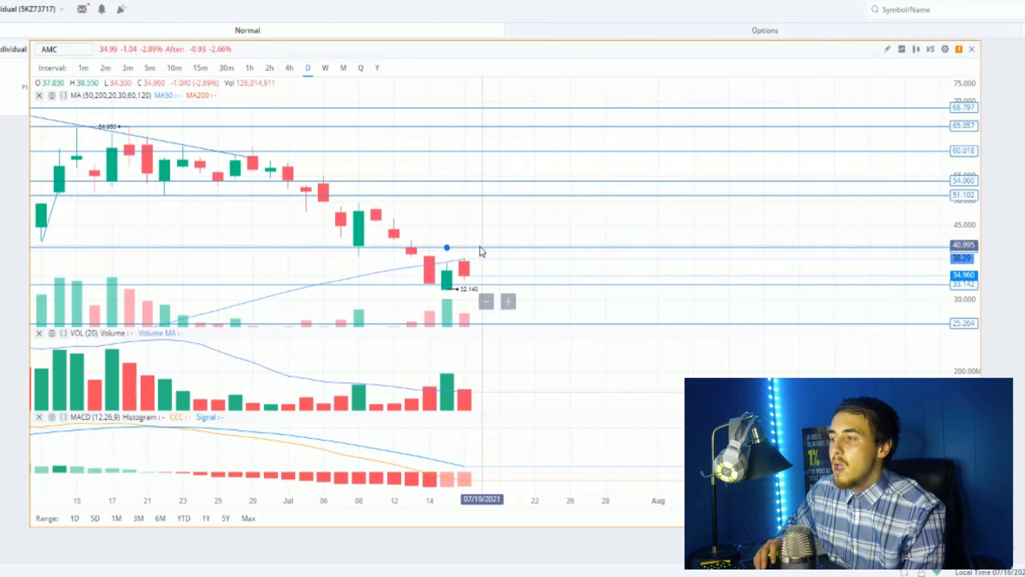
{"action": "mouse_move", "coordinate": [447, 257]}
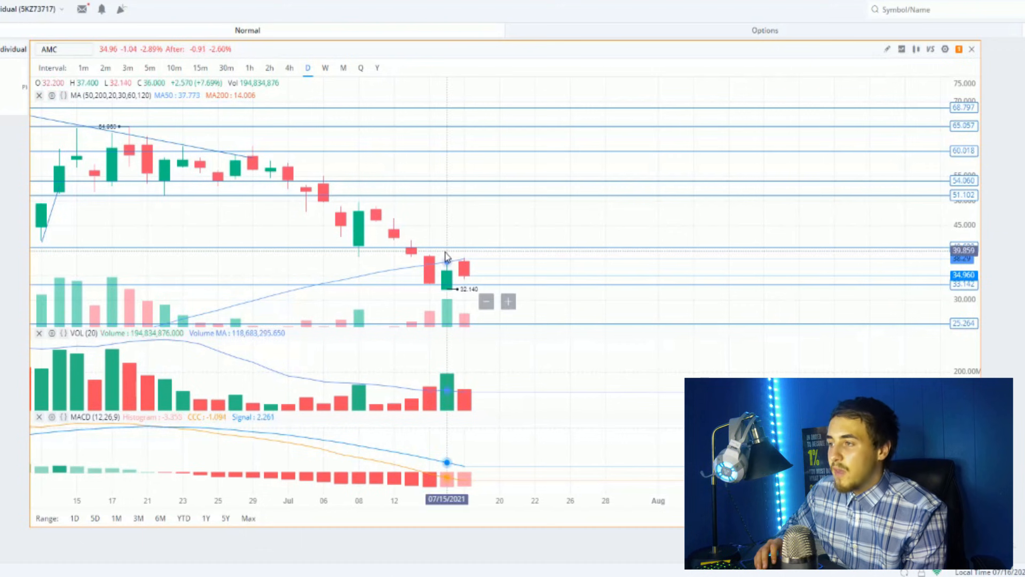
{"action": "mouse_move", "coordinate": [348, 179]}
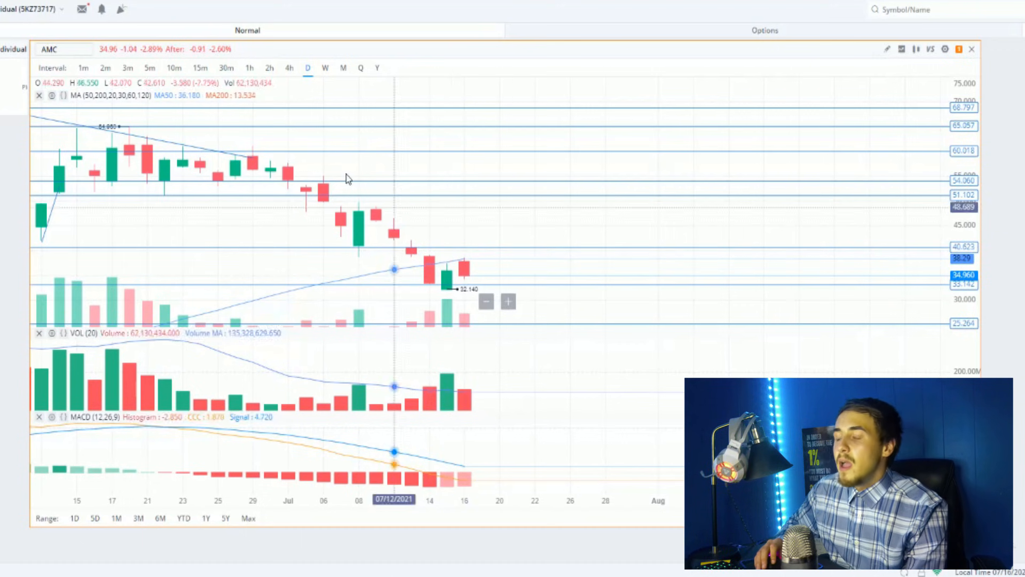
{"action": "mouse_move", "coordinate": [447, 190]}
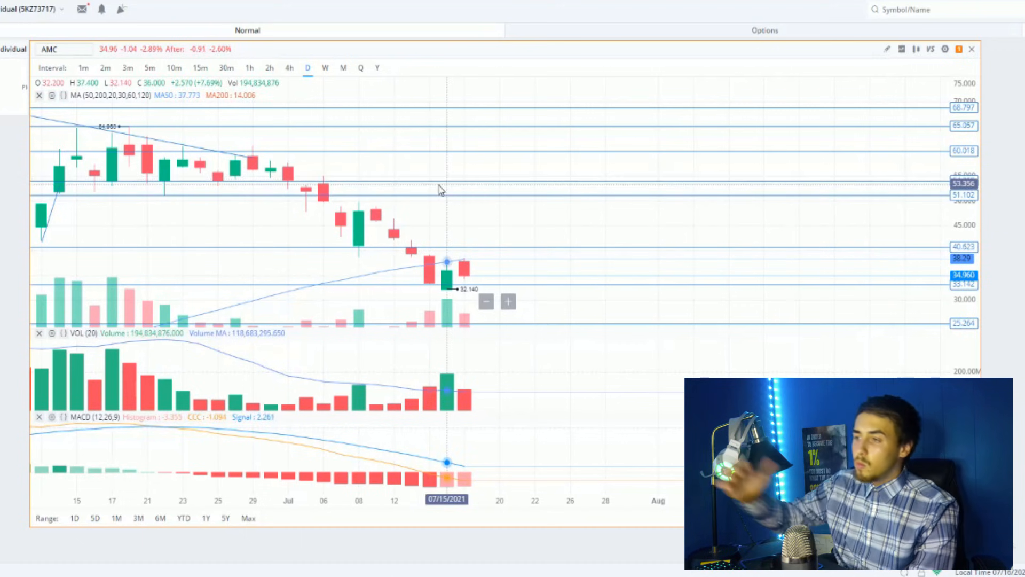
{"action": "mouse_move", "coordinate": [545, 229]}
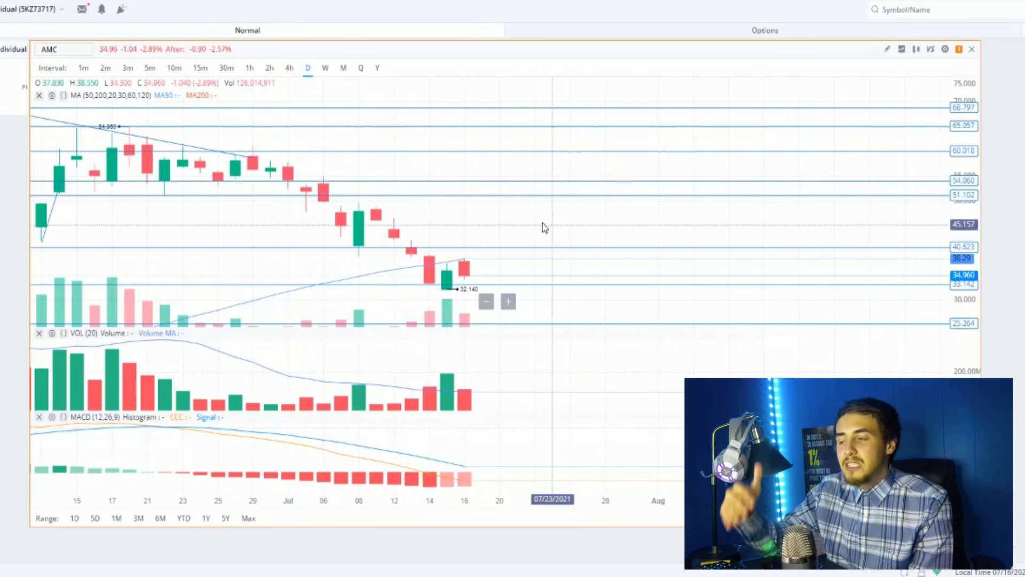
{"action": "mouse_move", "coordinate": [429, 155]}
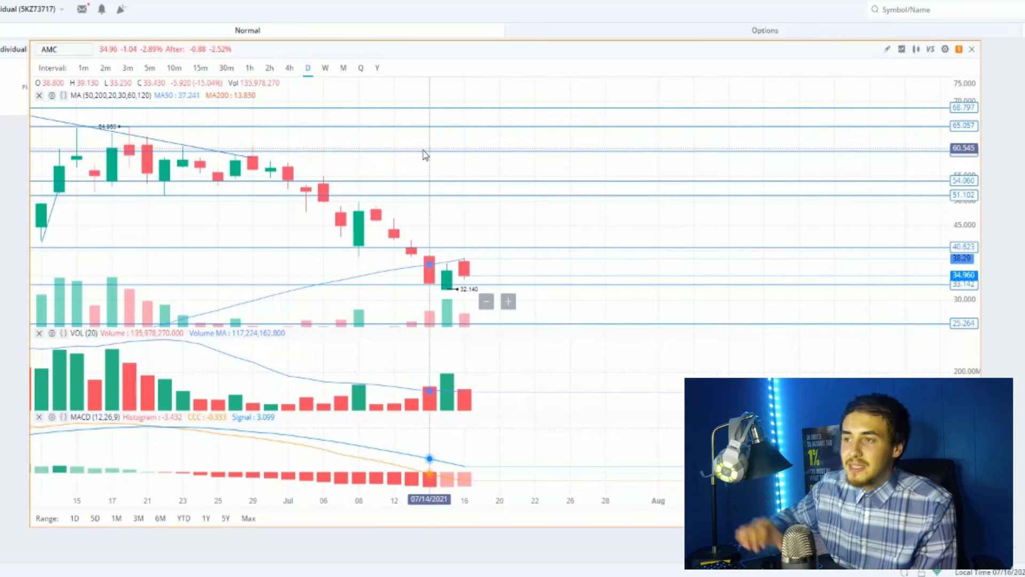
{"action": "mouse_move", "coordinate": [412, 172]}
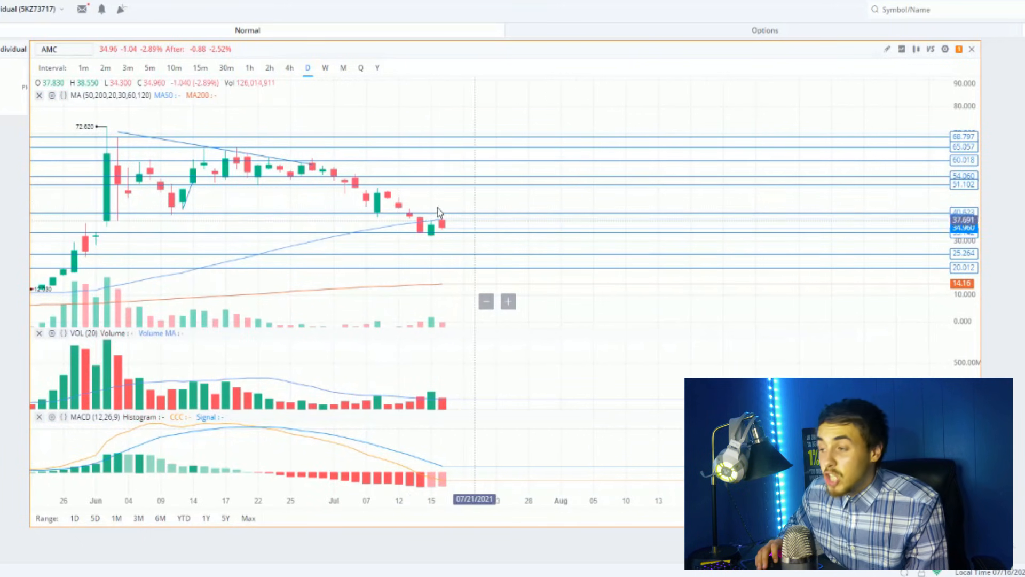
{"action": "mouse_move", "coordinate": [399, 381]}
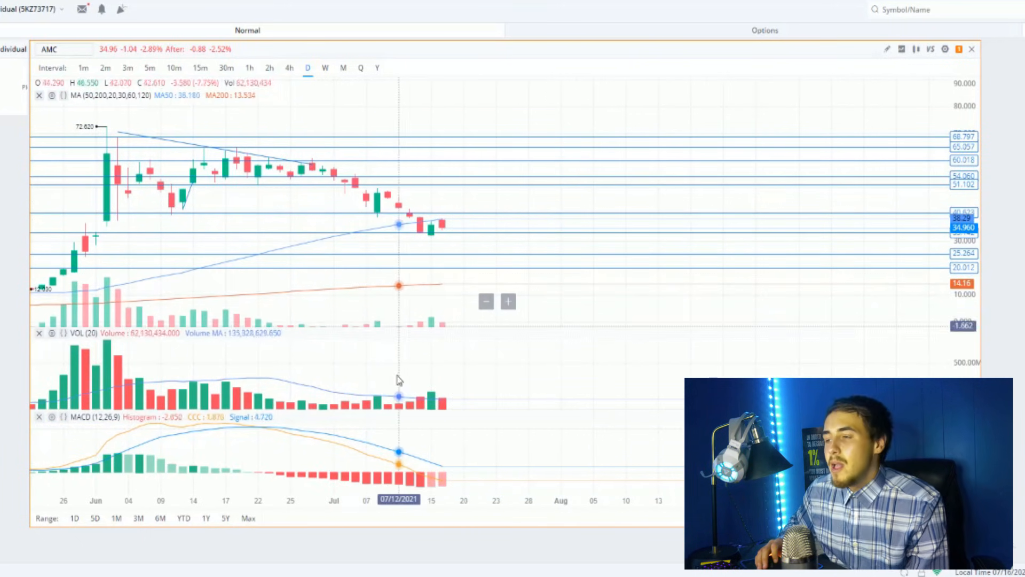
{"action": "mouse_move", "coordinate": [431, 323]}
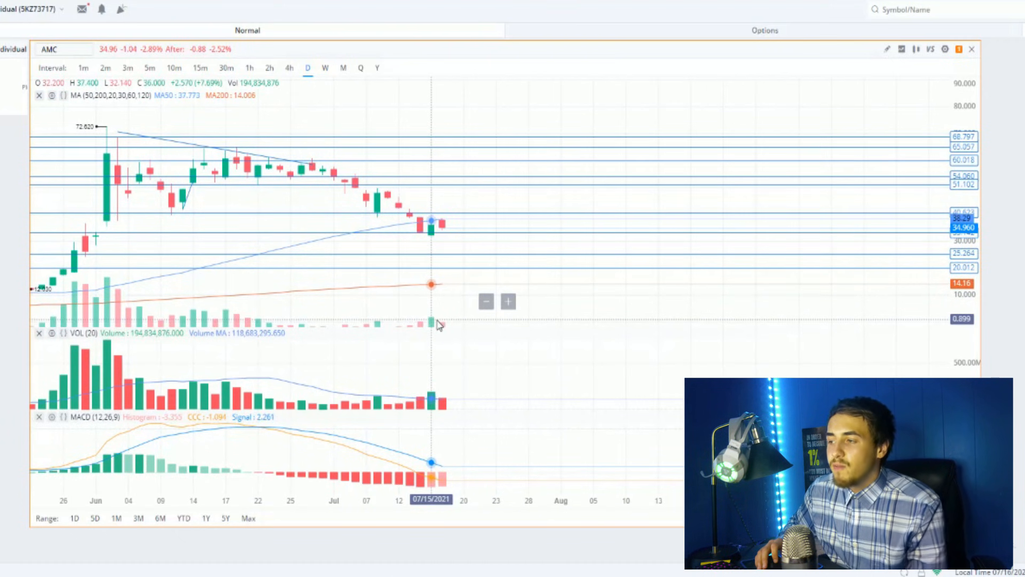
{"action": "mouse_move", "coordinate": [434, 325]}
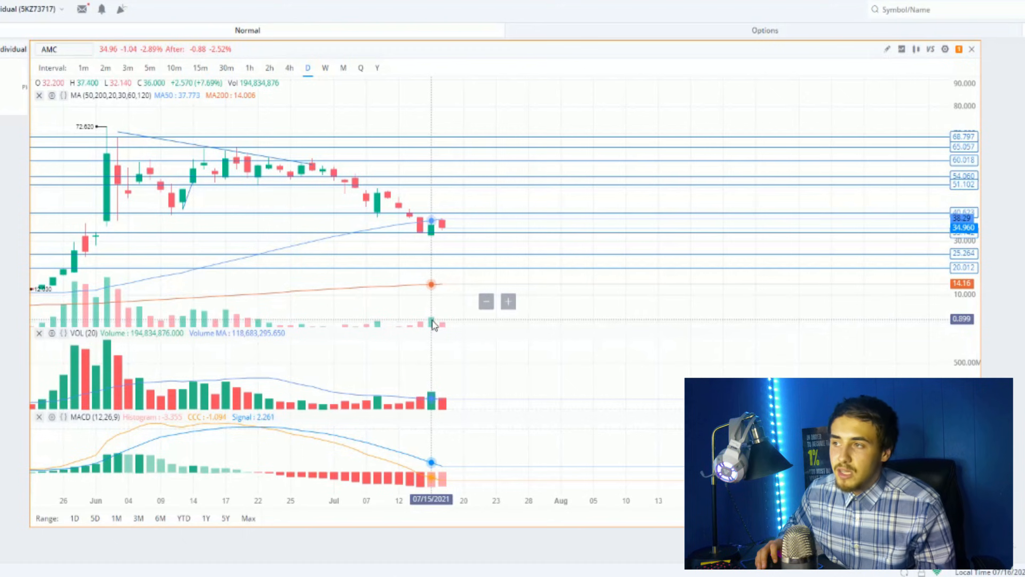
{"action": "mouse_move", "coordinate": [431, 324]}
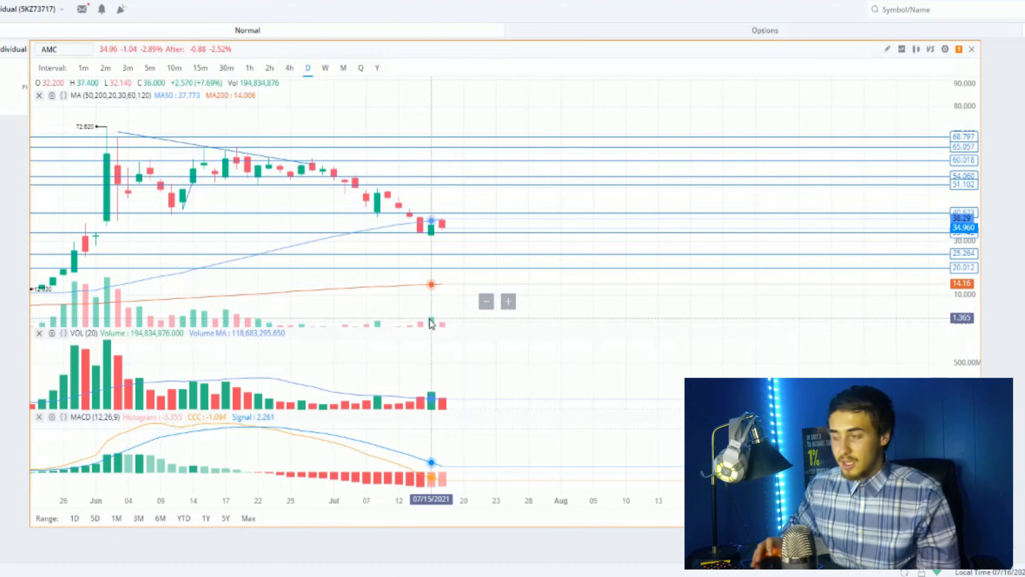
{"action": "mouse_move", "coordinate": [443, 325]}
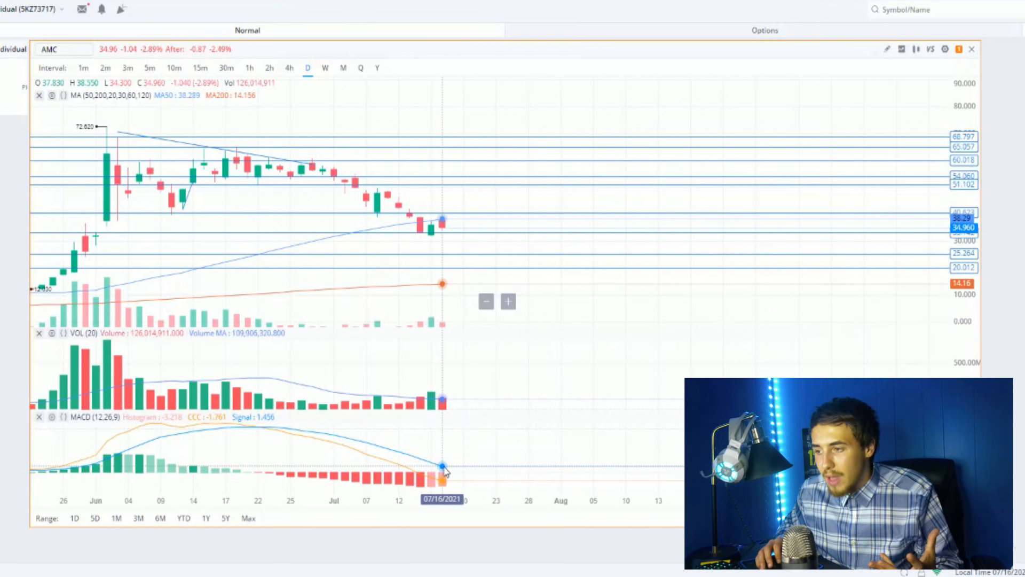
{"action": "mouse_move", "coordinate": [431, 482]}
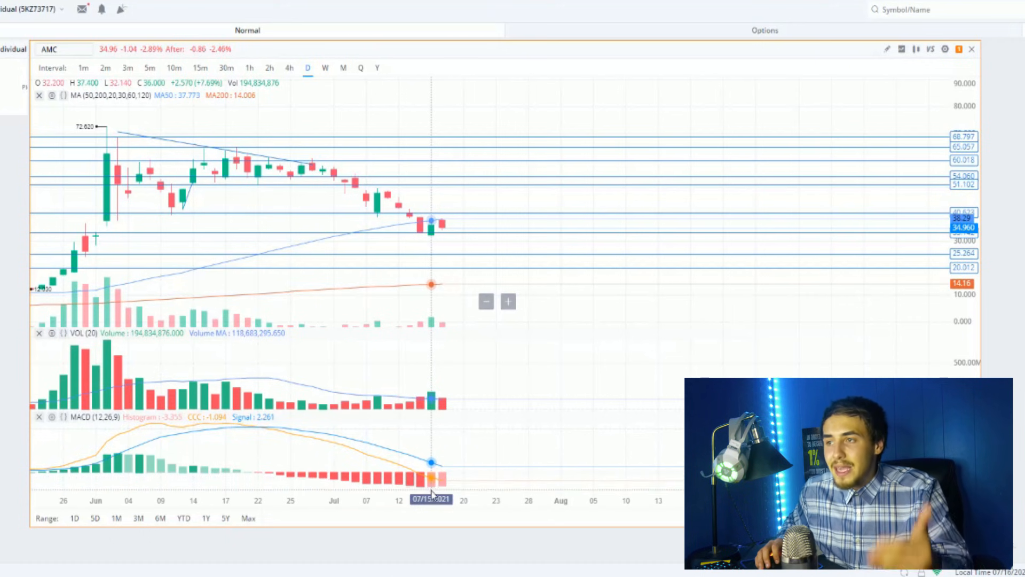
{"action": "mouse_move", "coordinate": [420, 484]}
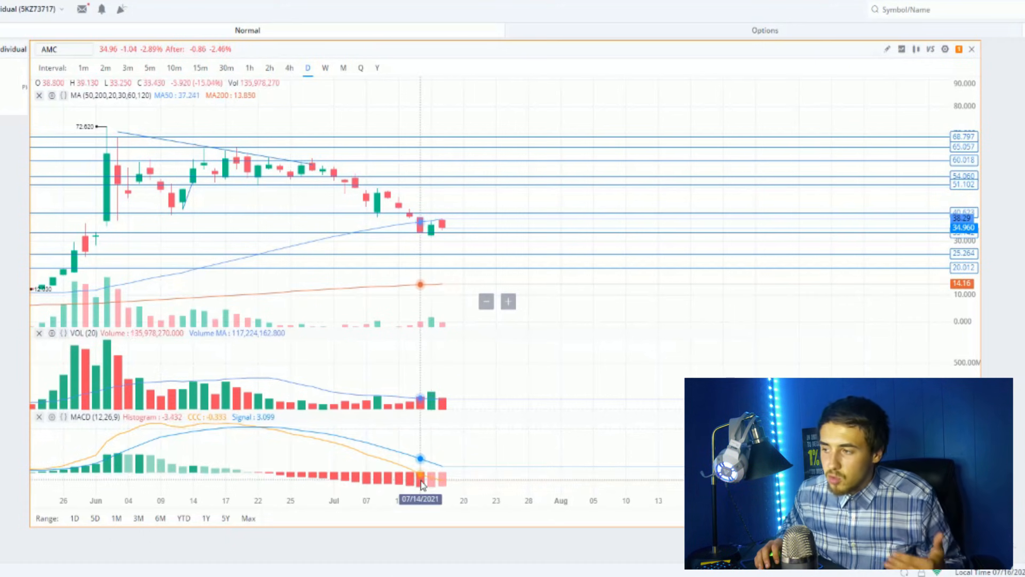
{"action": "mouse_move", "coordinate": [431, 484]}
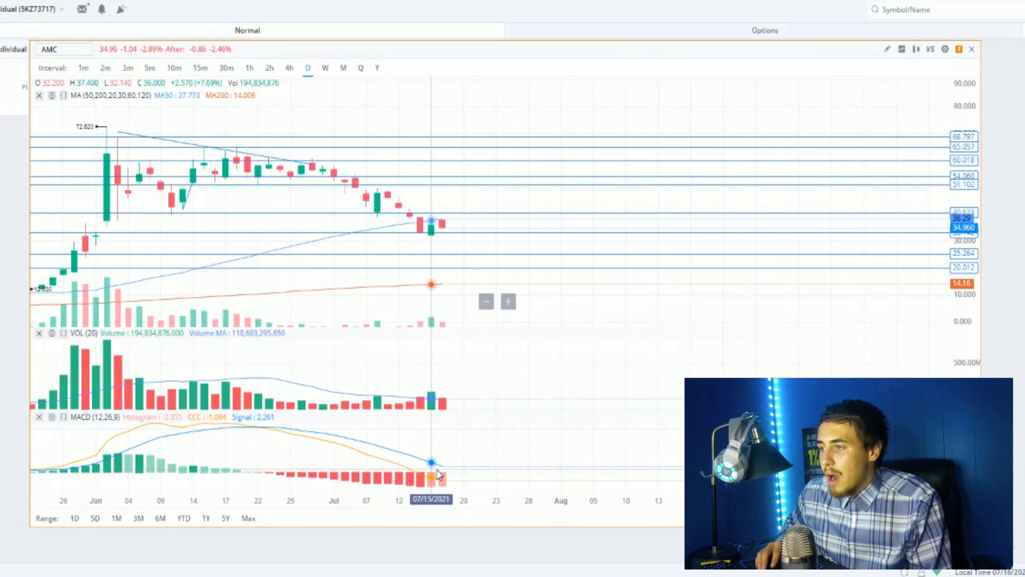
{"action": "mouse_move", "coordinate": [439, 389]}
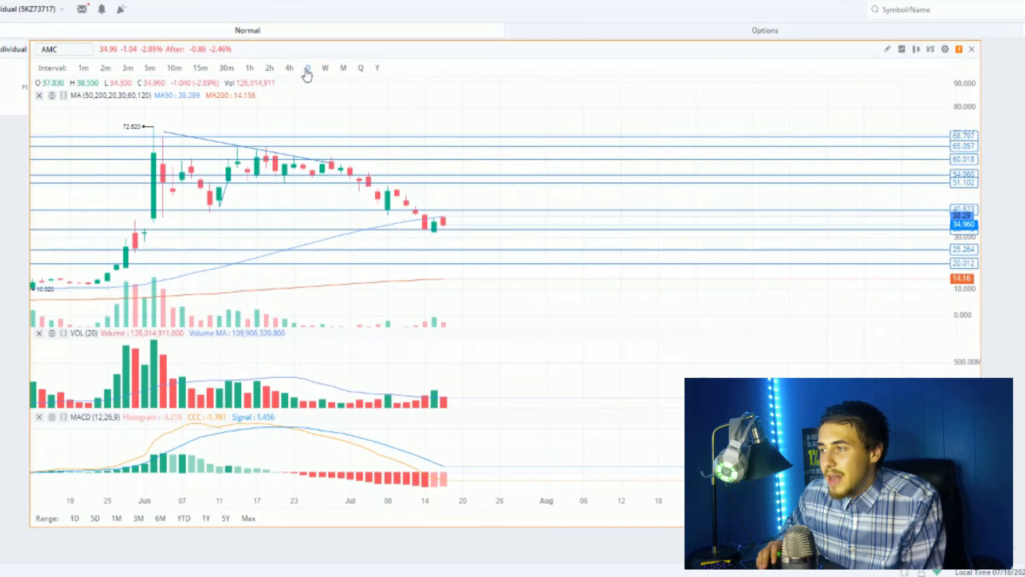
Switch the AMC chart to the 4h interval to show four-hour candles.
{"action": "left_click", "coordinate": [288, 67]}
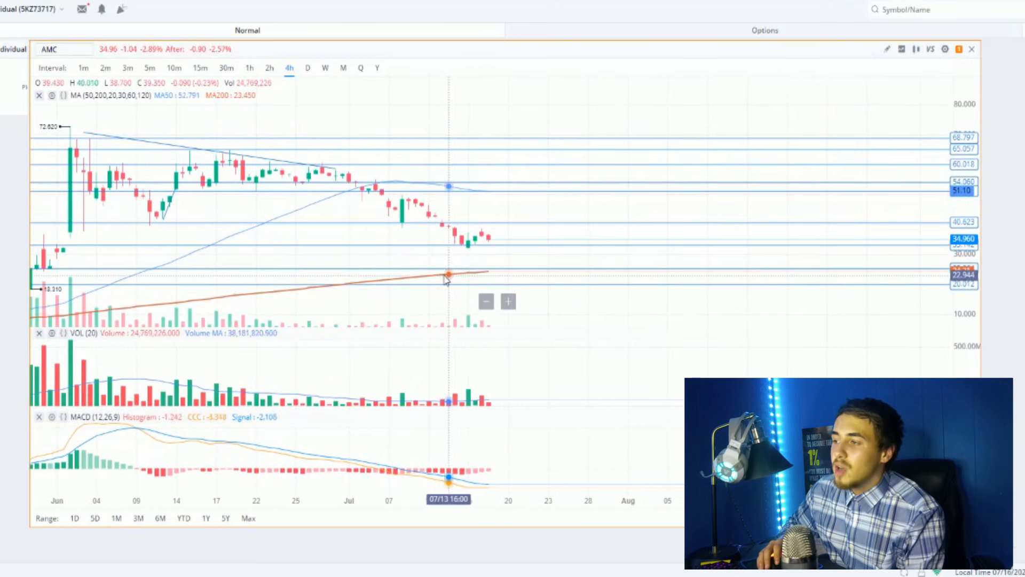
{"action": "mouse_move", "coordinate": [416, 190]}
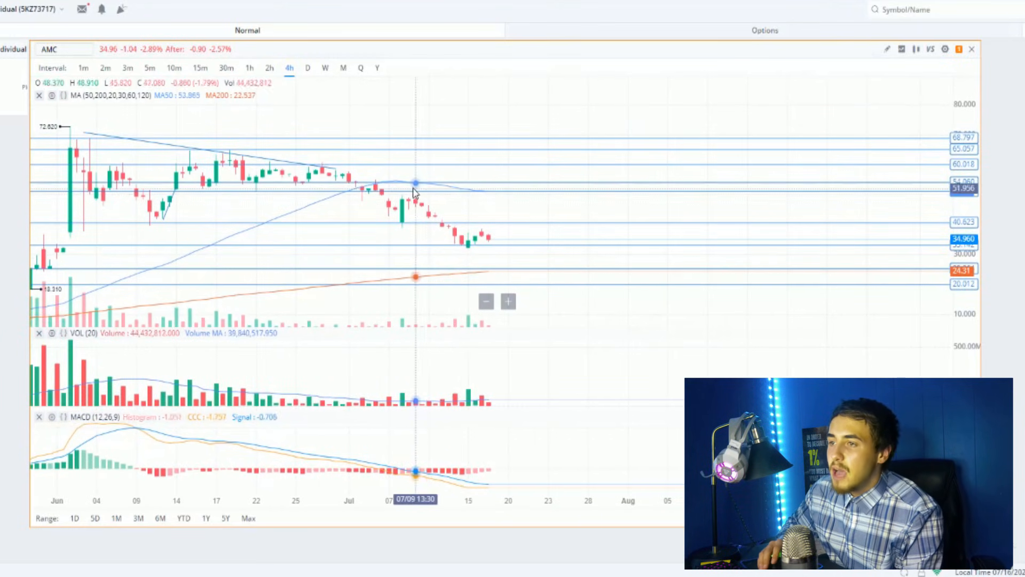
{"action": "mouse_move", "coordinate": [475, 192]}
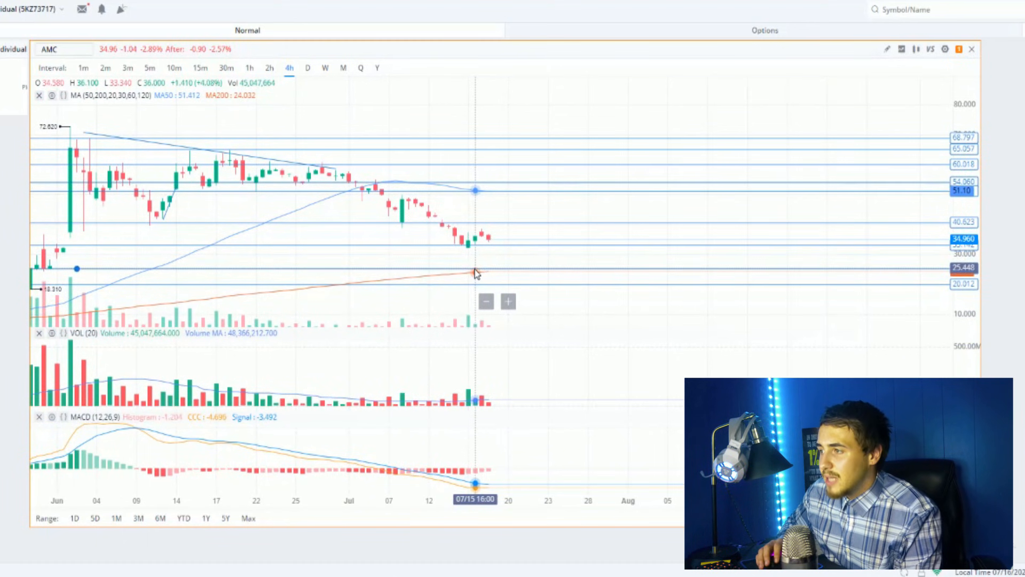
{"action": "mouse_move", "coordinate": [131, 135]}
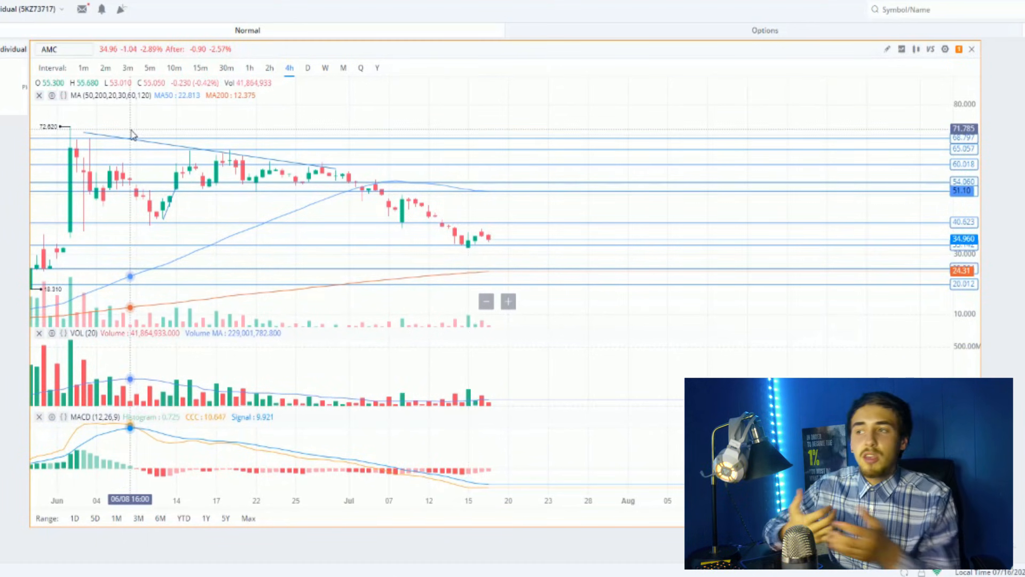
{"action": "mouse_move", "coordinate": [456, 267]}
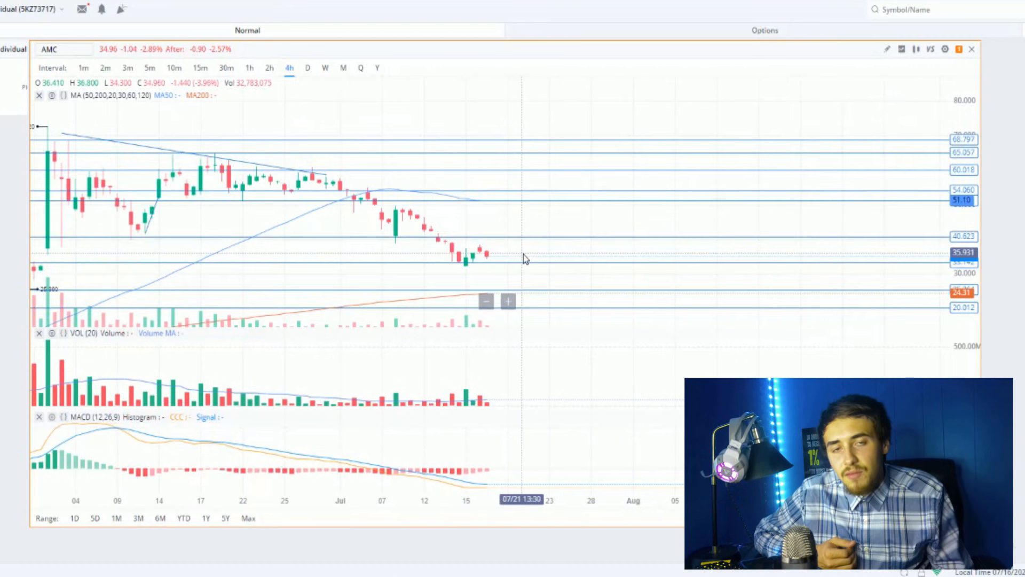
{"action": "mouse_move", "coordinate": [481, 265]}
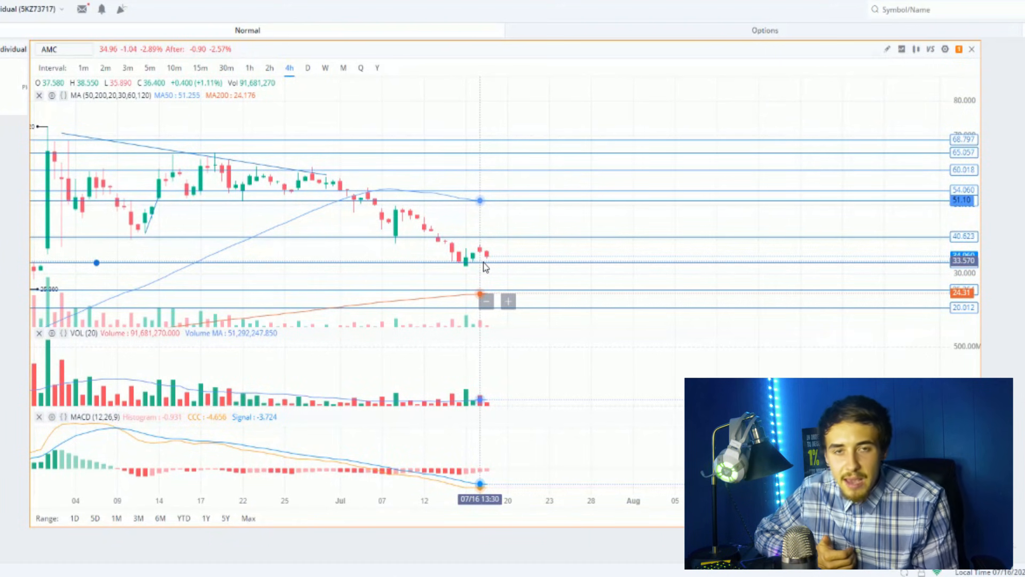